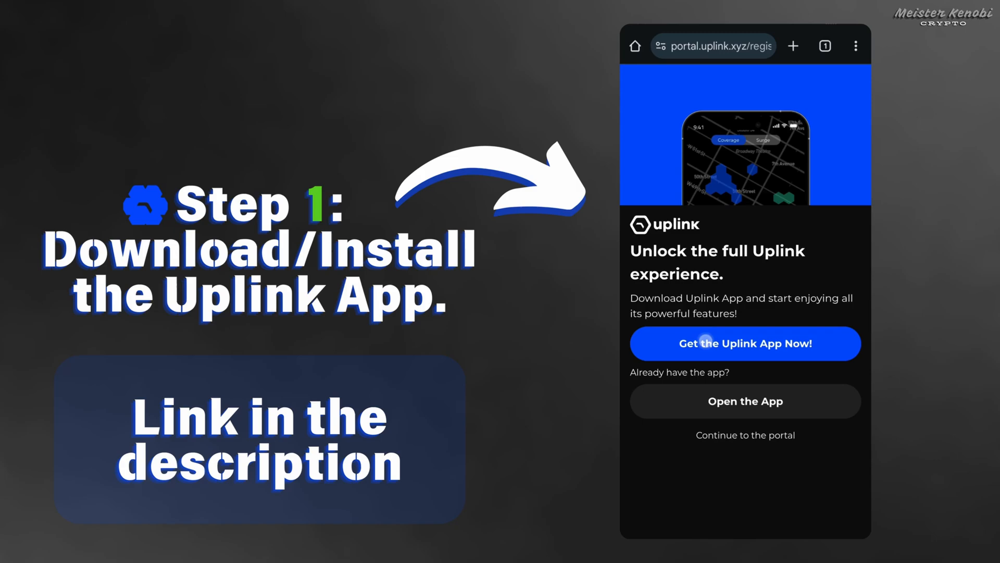
# - Install the Uplink App from Google Play via the portal's 'Get the Uplink App Now!' link
pyautogui.click(745, 343)
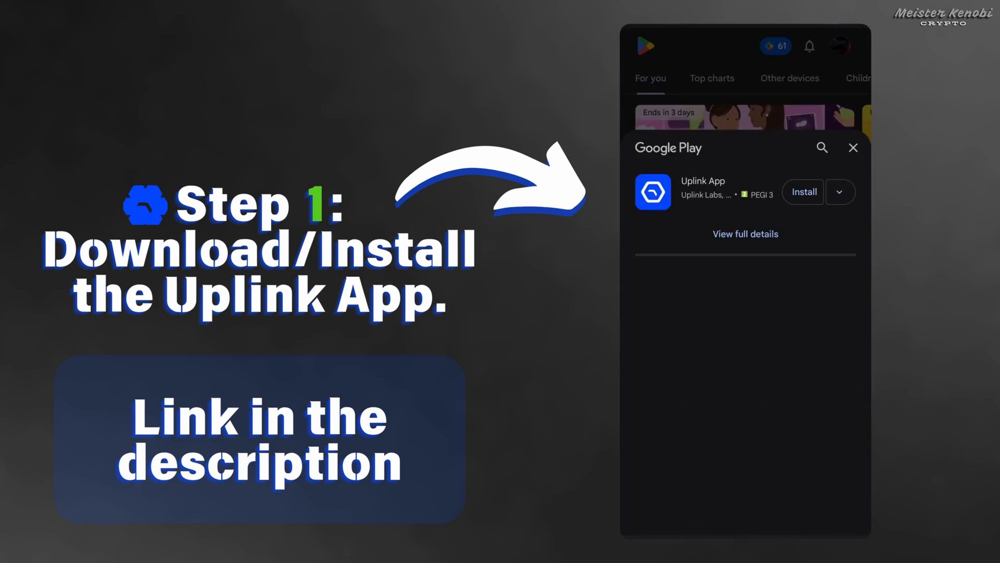
pyautogui.click(744, 233)
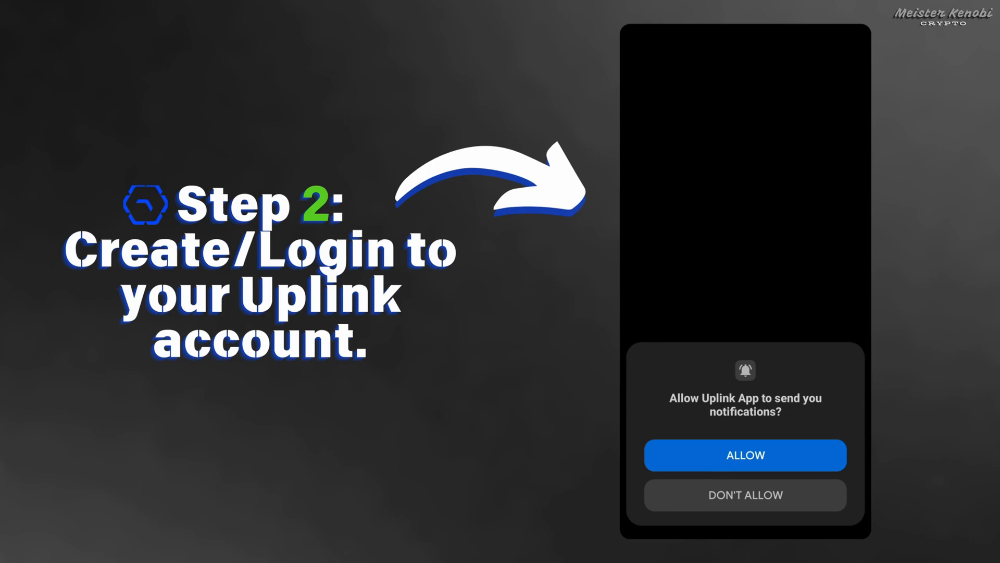
# - Allow notifications and page through the Earn Rewards, Refer friends and internet access intro screens
pyautogui.click(744, 455)
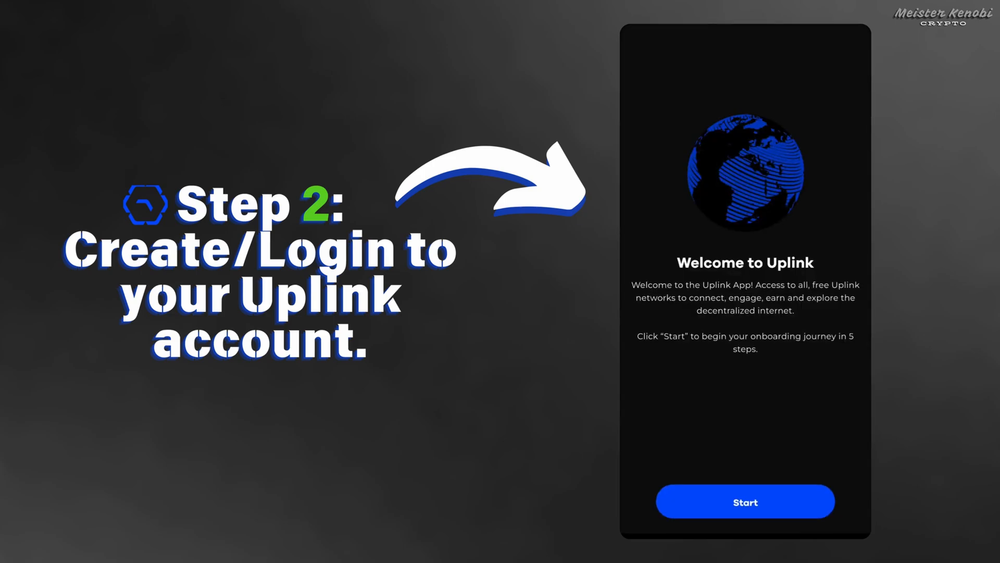
pyautogui.click(744, 500)
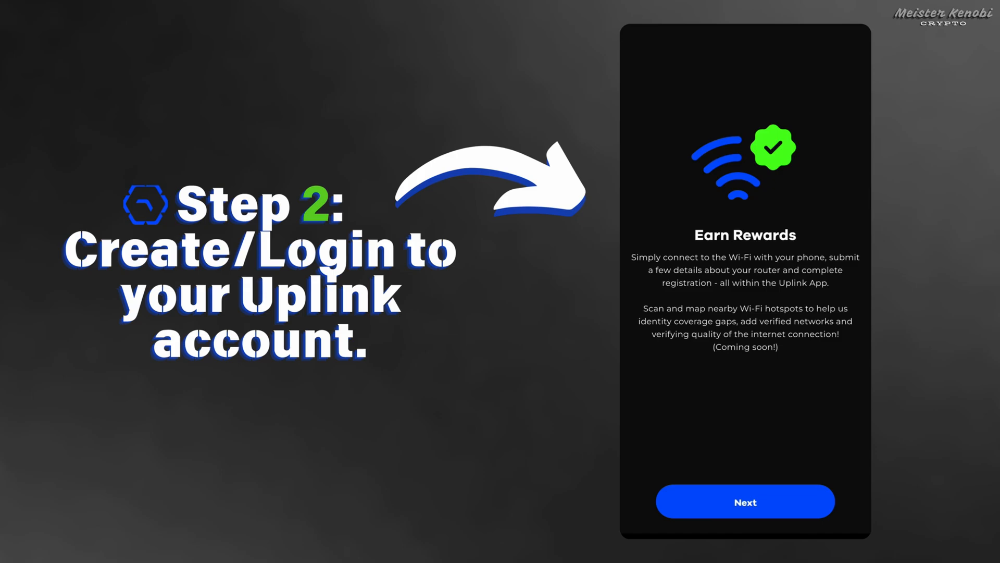
pyautogui.click(744, 501)
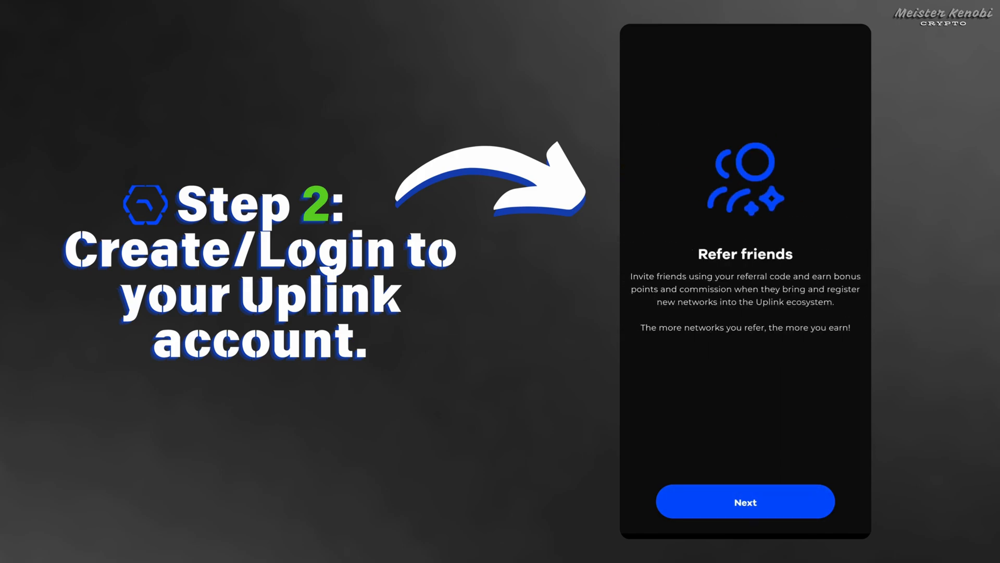
pyautogui.click(744, 501)
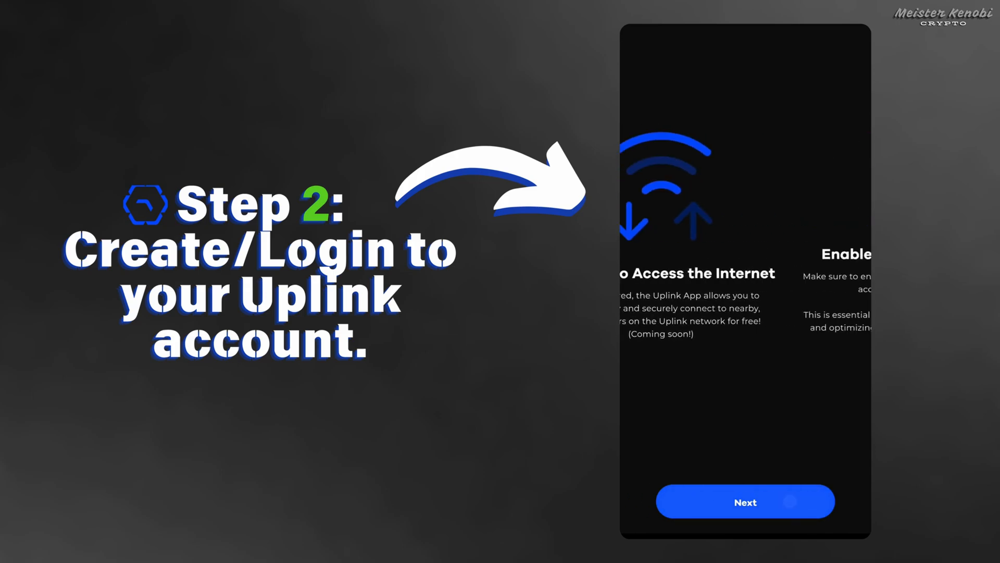
pyautogui.click(745, 501)
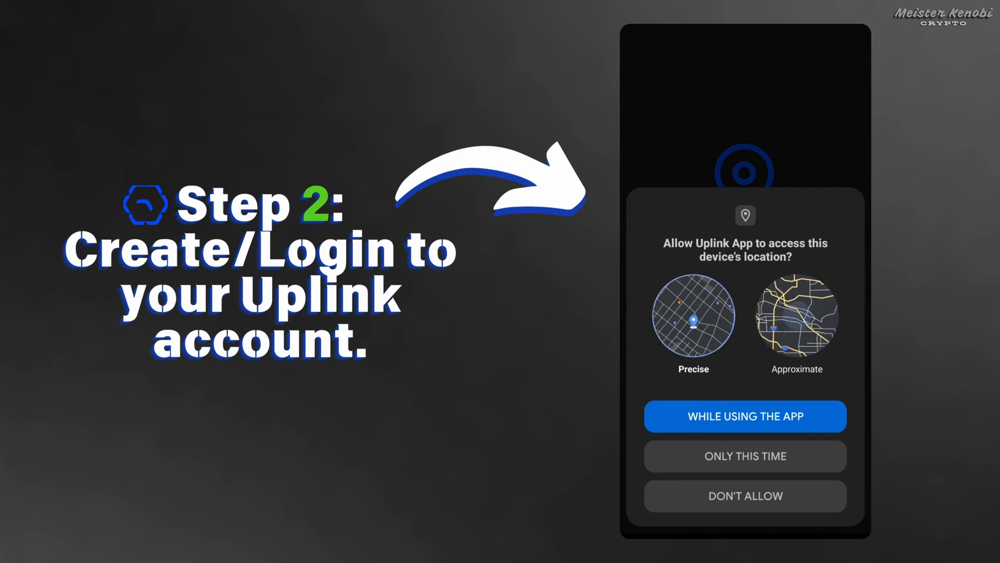
# - Grant location access while using the app and answer the location accuracy prompt
pyautogui.click(744, 416)
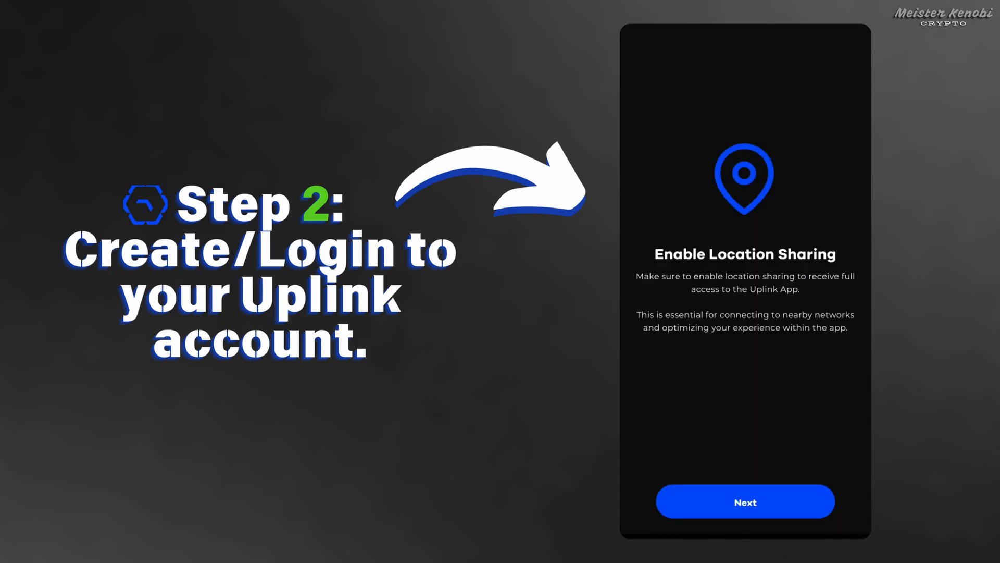
pyautogui.click(744, 500)
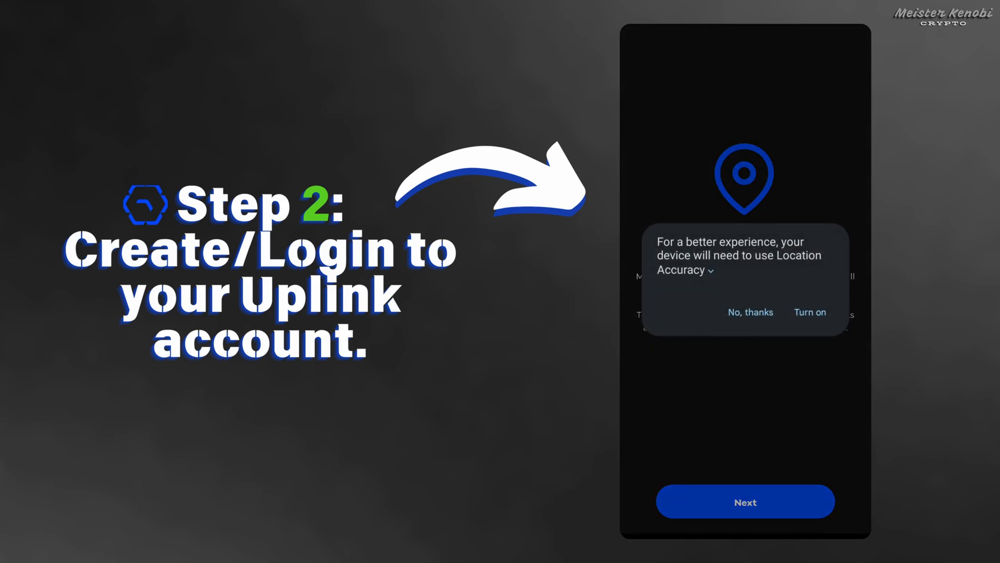
pyautogui.click(750, 312)
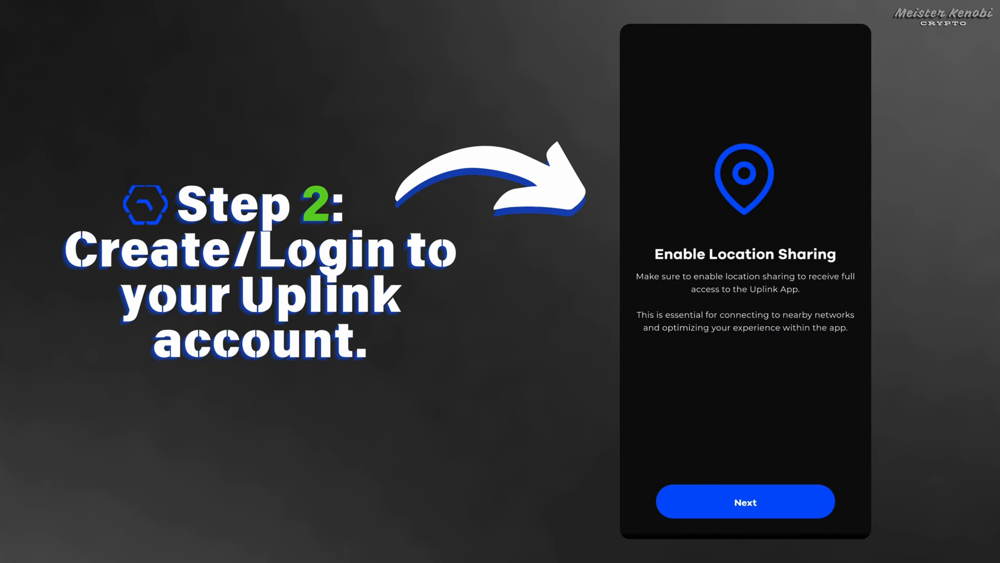
pyautogui.click(744, 500)
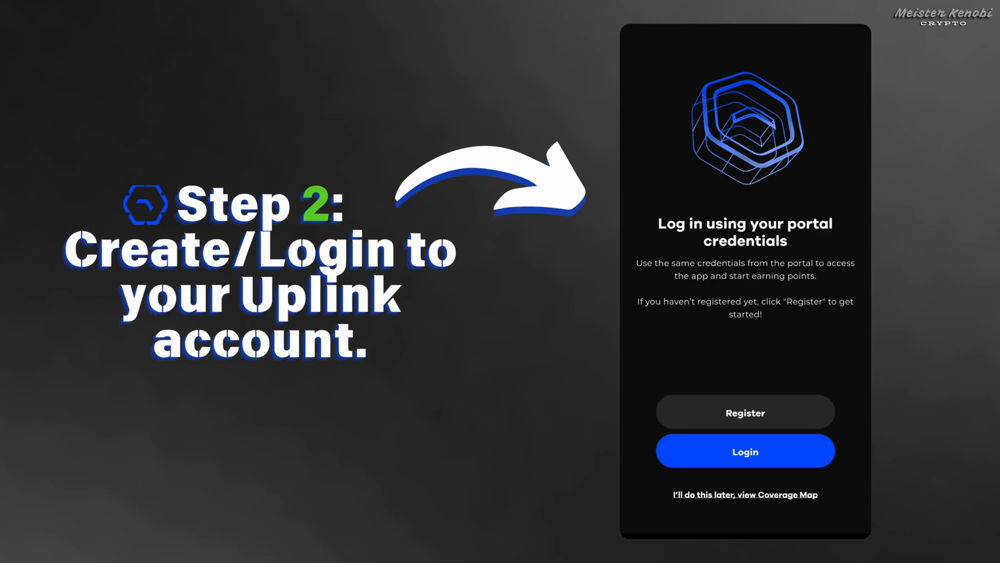
# - Register a new account with email and password, confirming it with the six-digit verification code
pyautogui.click(744, 412)
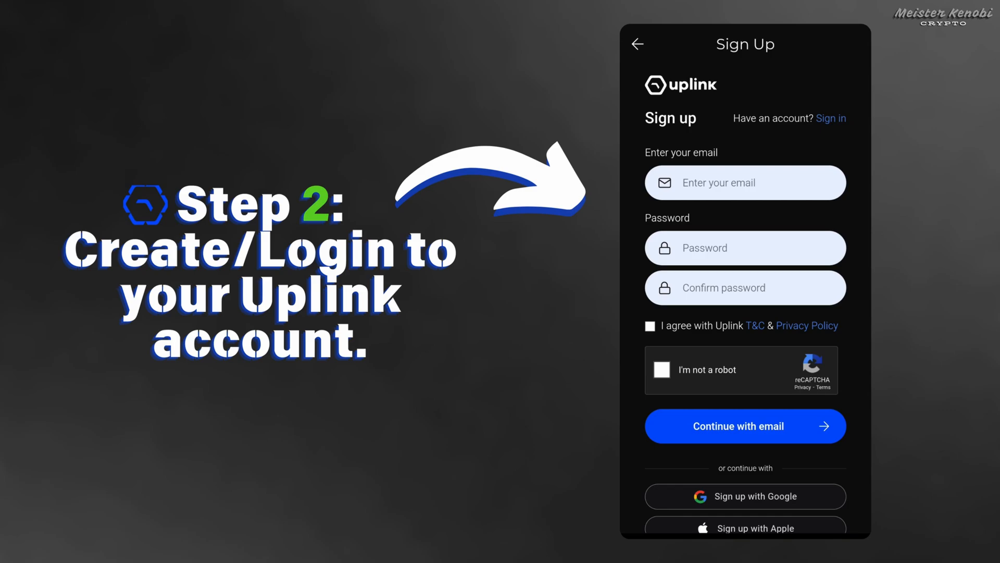
pyautogui.click(744, 426)
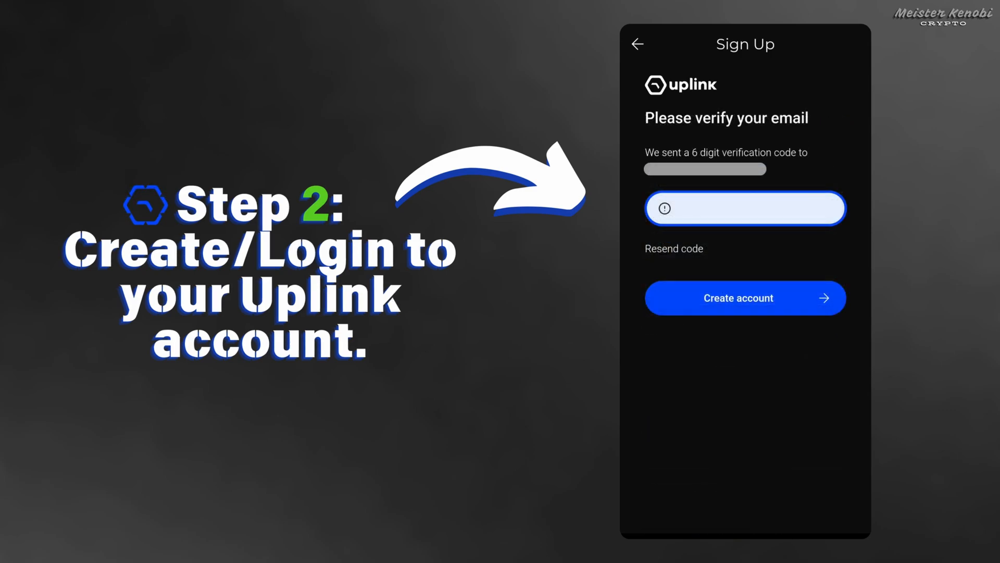
pyautogui.click(745, 208)
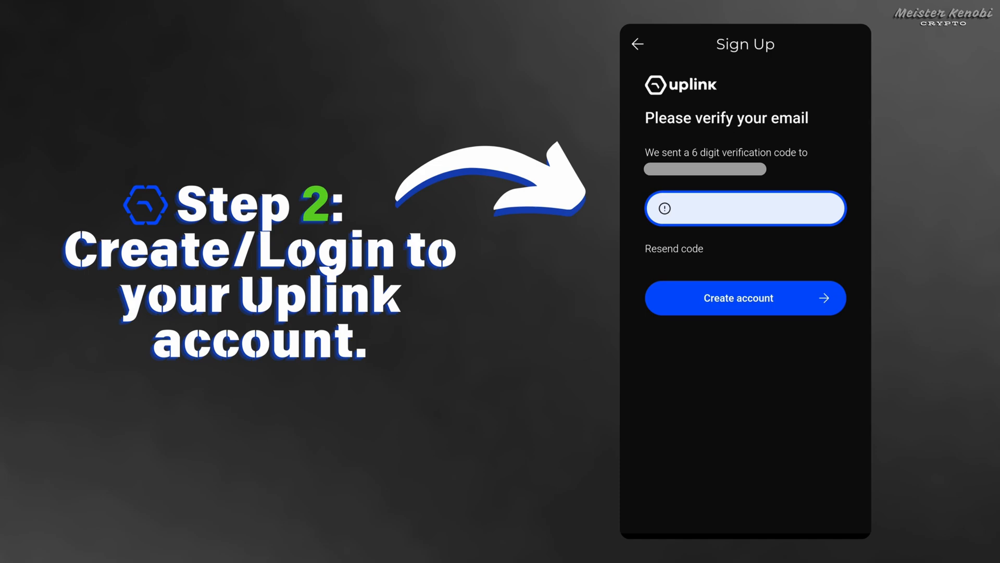
pyautogui.click(745, 209)
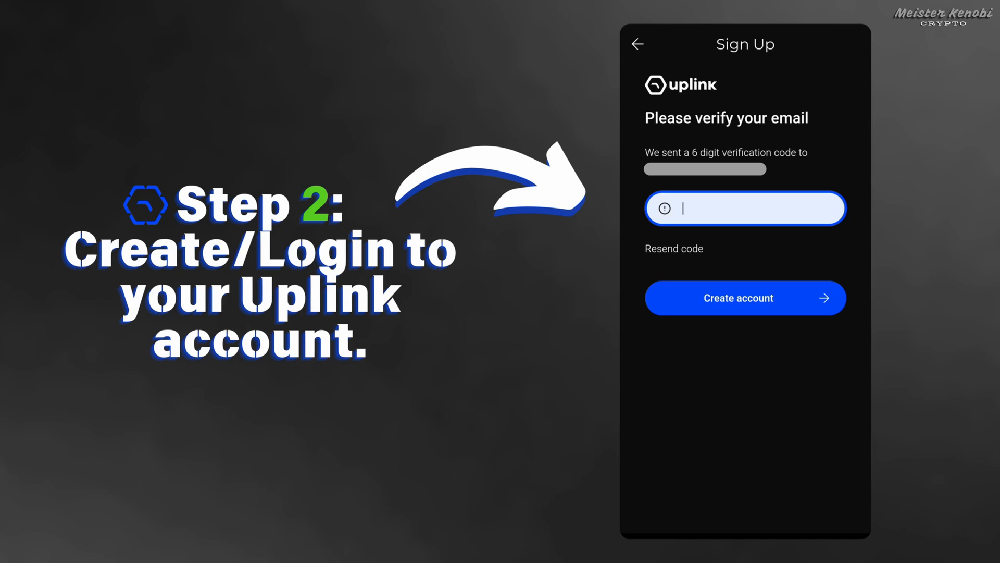
pyautogui.click(744, 298)
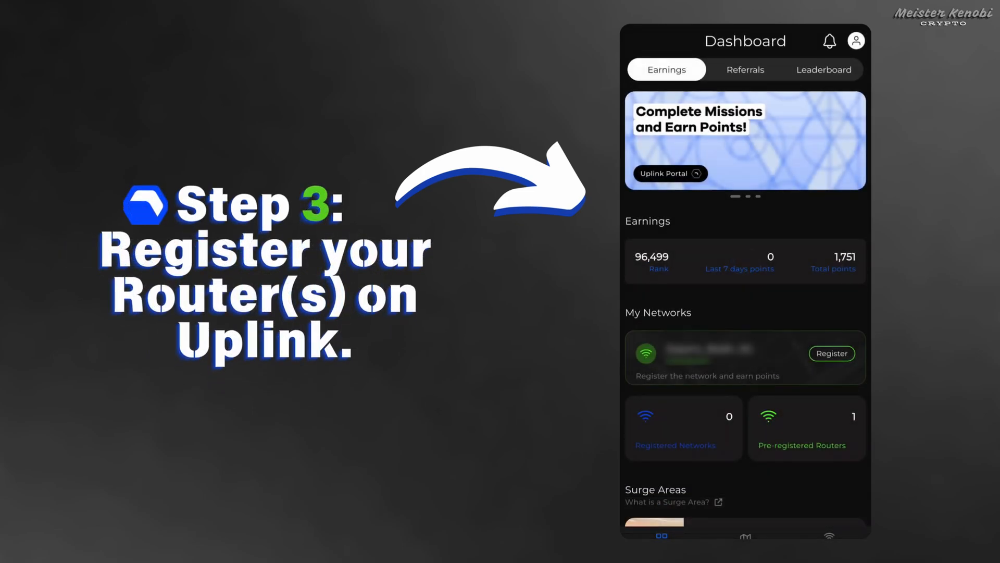
# - Register the detected network, confirm the pinpointed location, and mark it as Private Wi-Fi
pyautogui.click(831, 353)
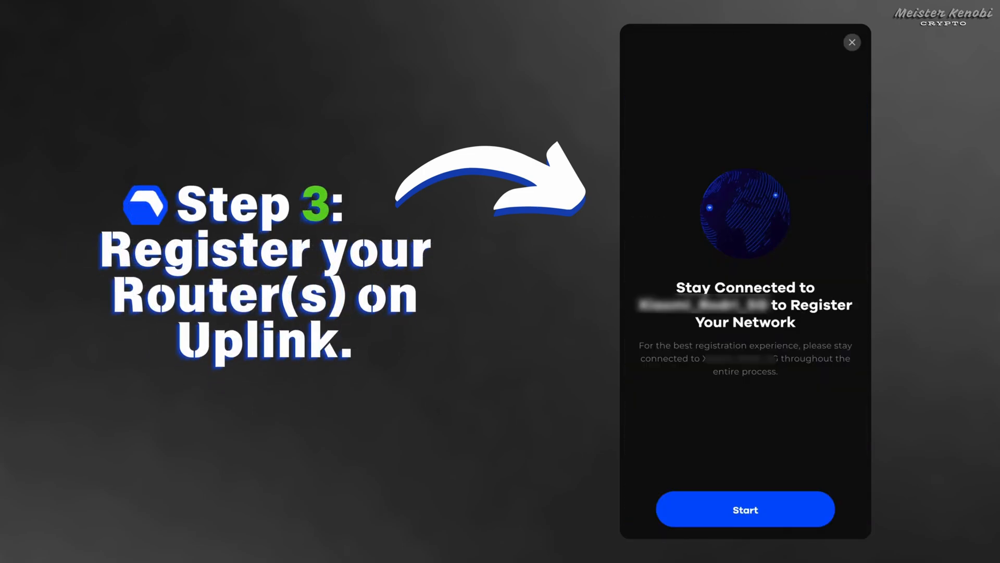
pyautogui.click(744, 509)
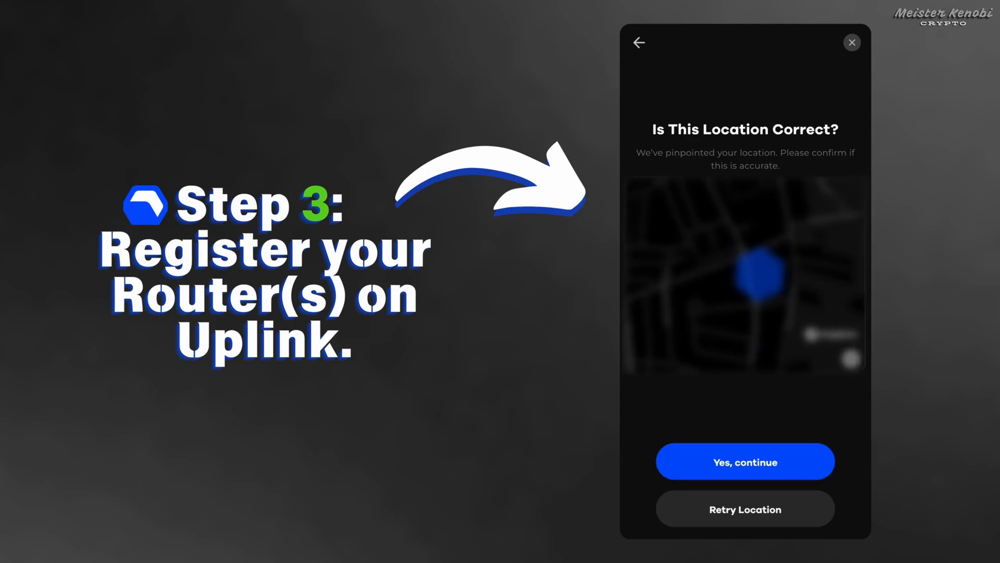
pyautogui.click(745, 461)
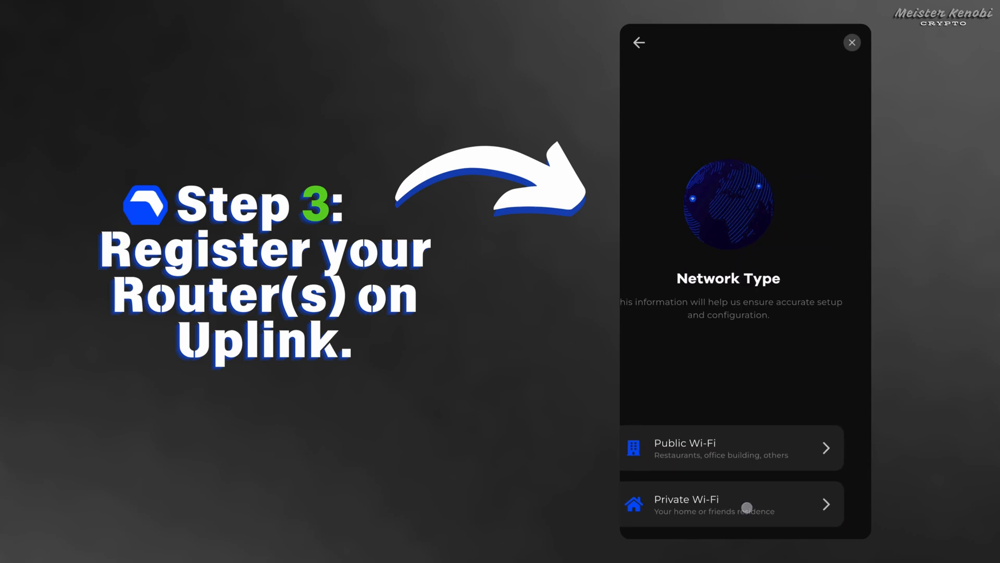
pyautogui.click(731, 447)
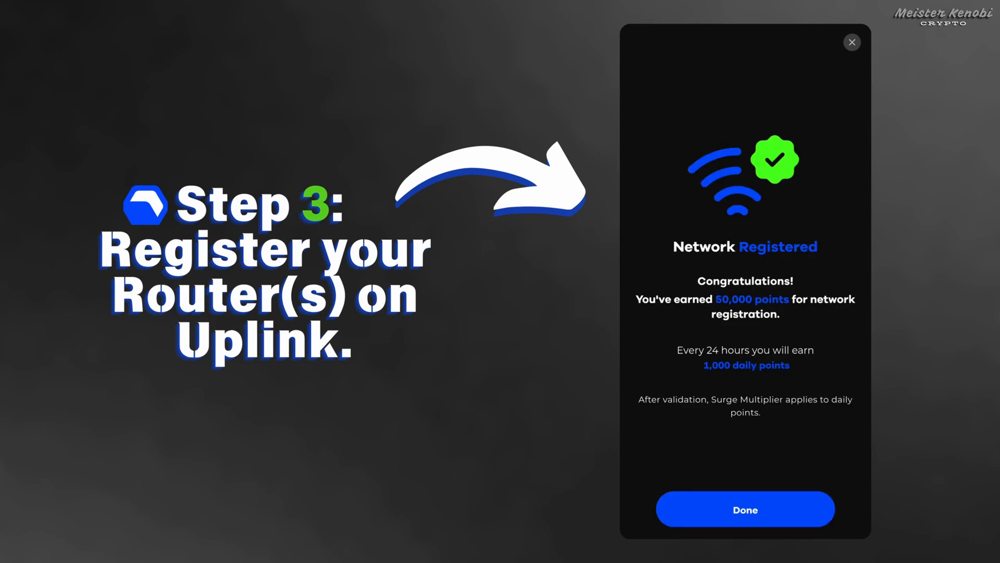
# - Dismiss the Network Registered confirmation screen with Done
pyautogui.click(745, 508)
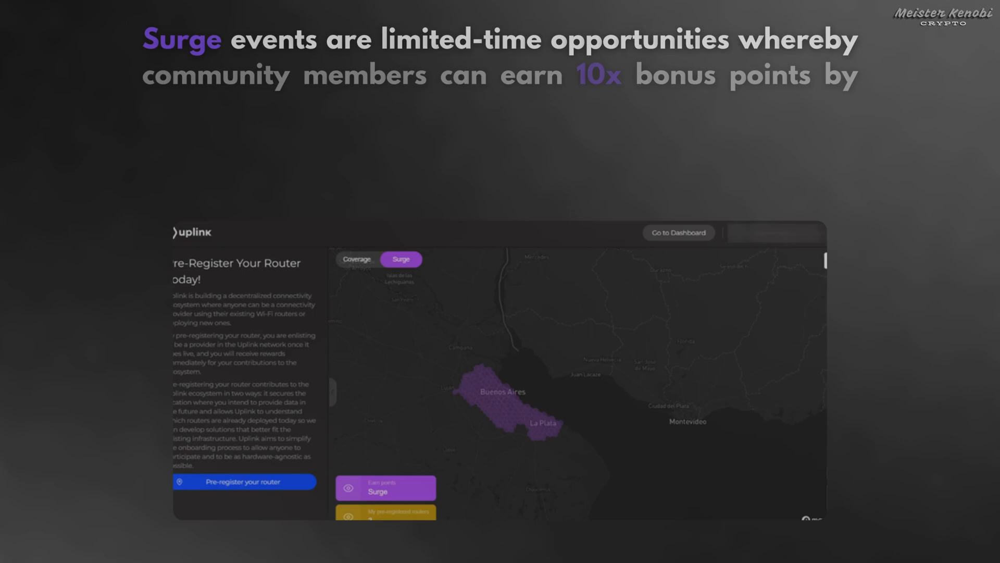